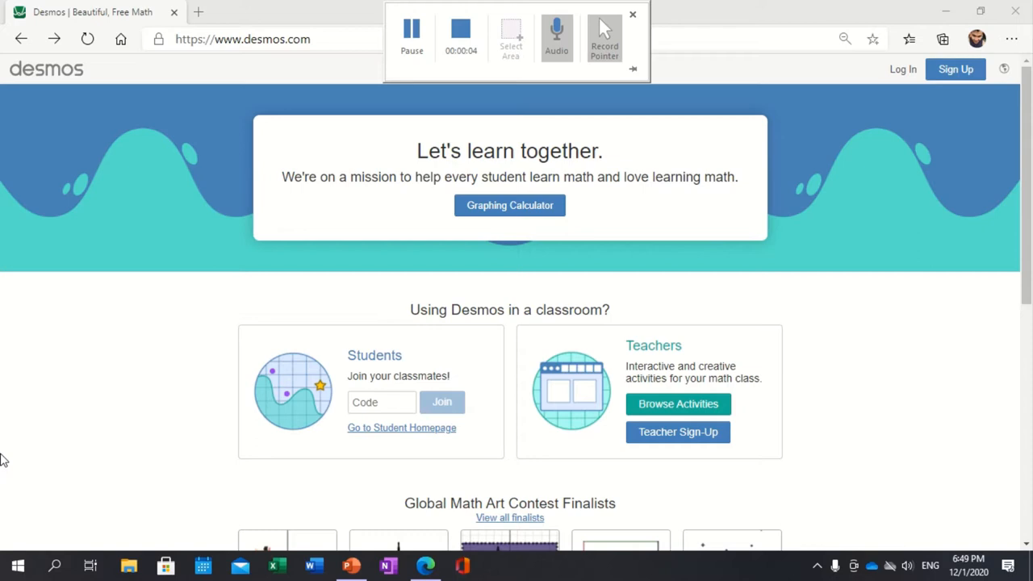
# Log in to Desmos with Google, choosing the account in the sign-in window
pyautogui.click(904, 67)
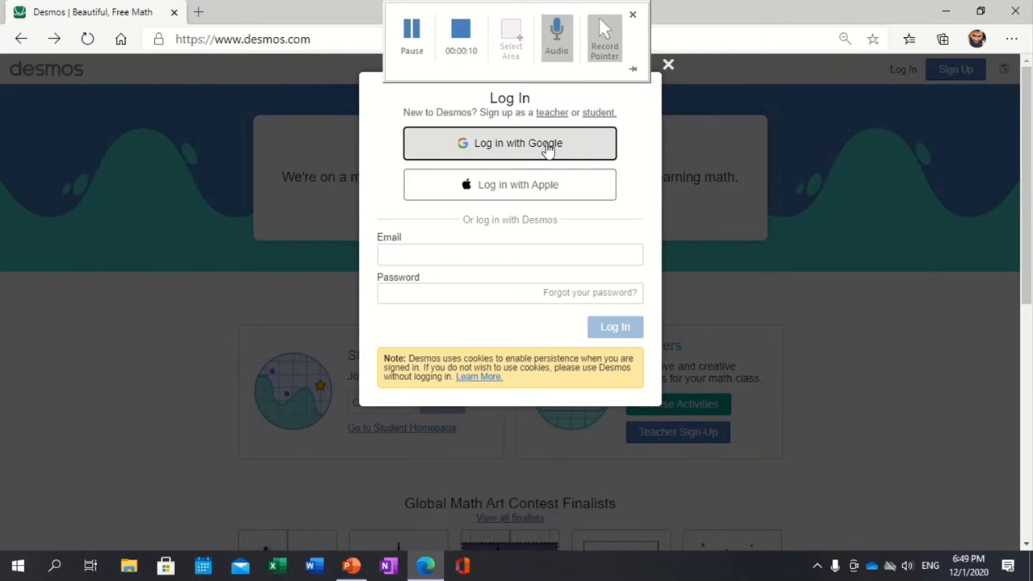
pyautogui.click(510, 142)
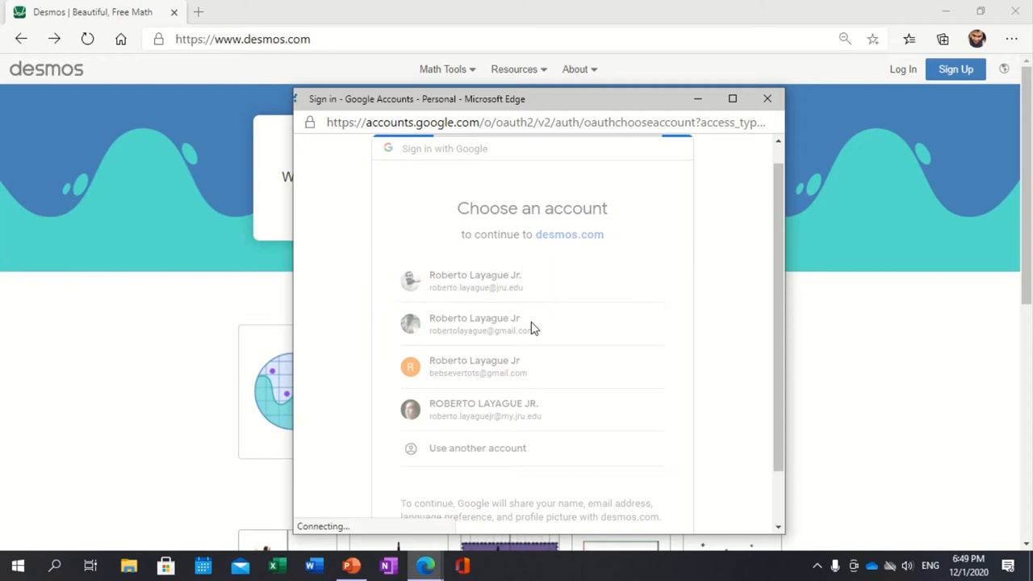
pyautogui.click(474, 325)
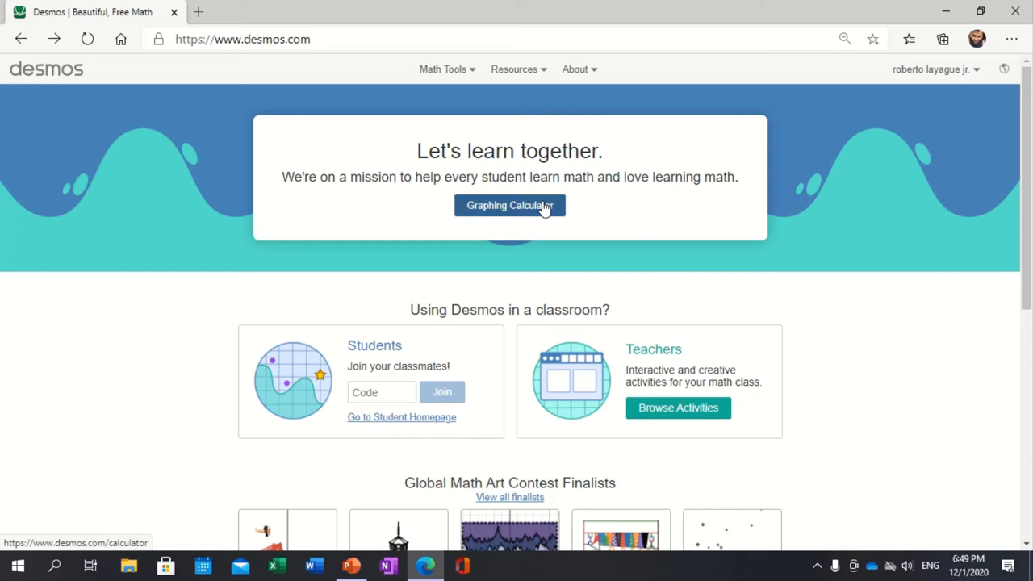
# Start a blank untitled graph from the Desmos home page
pyautogui.click(510, 205)
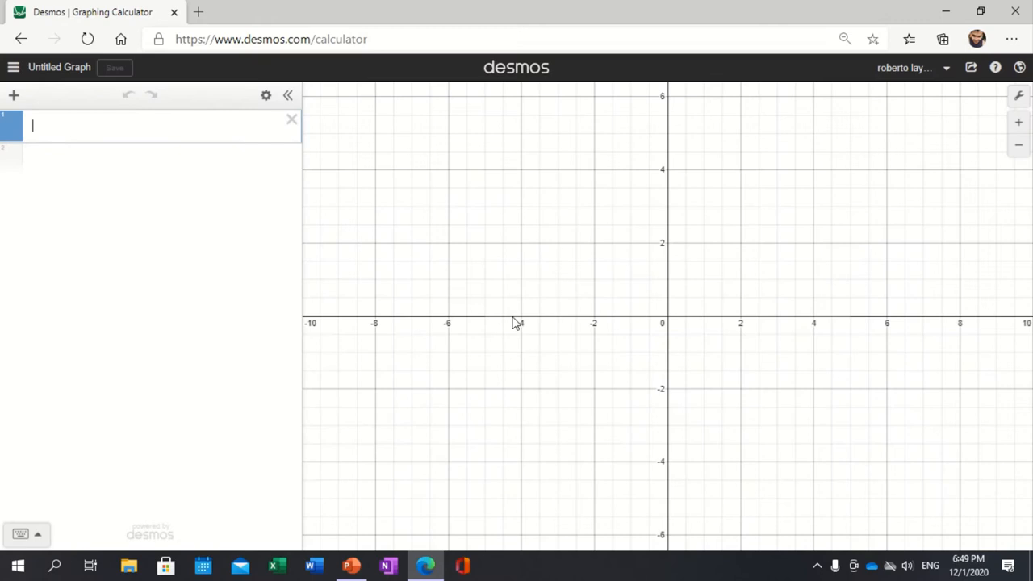
pyautogui.moveTo(807, 448)
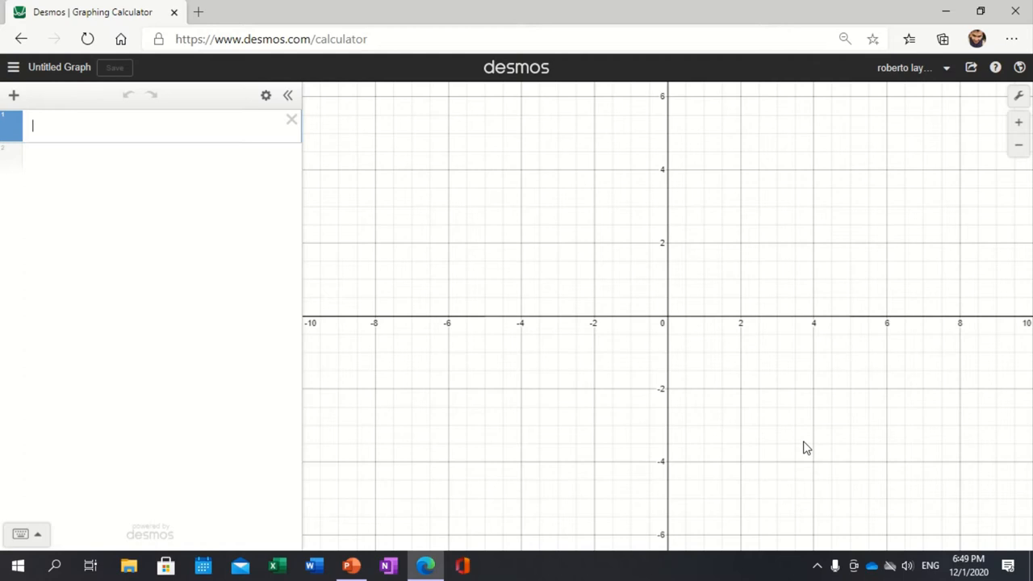
pyautogui.moveTo(13, 96)
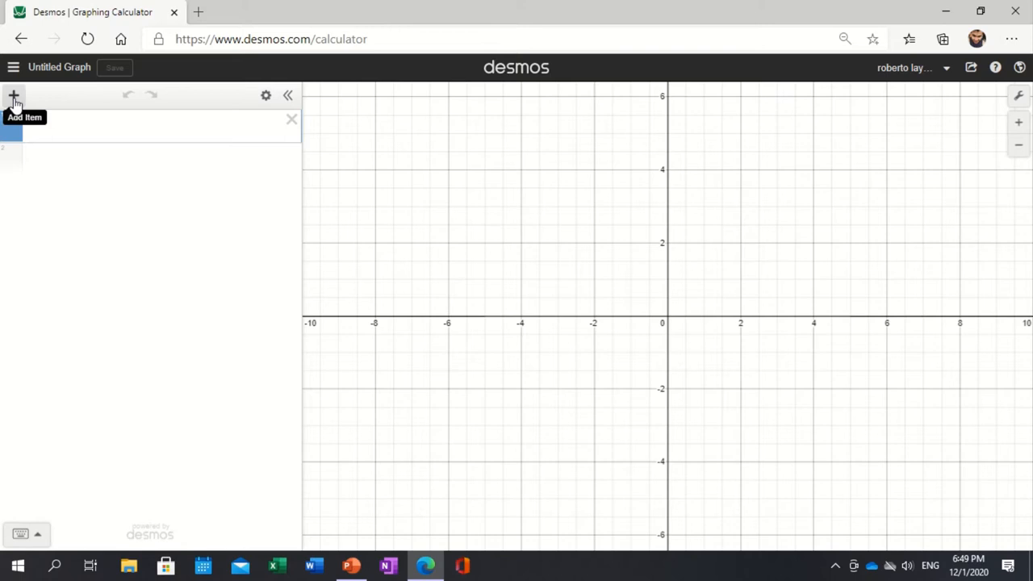
pyautogui.click(13, 96)
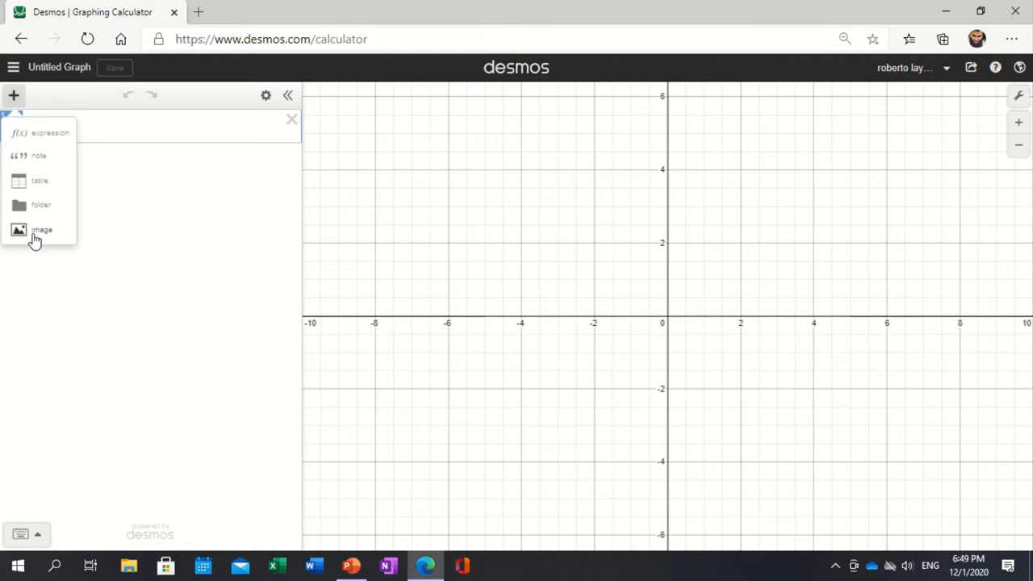
pyautogui.click(42, 229)
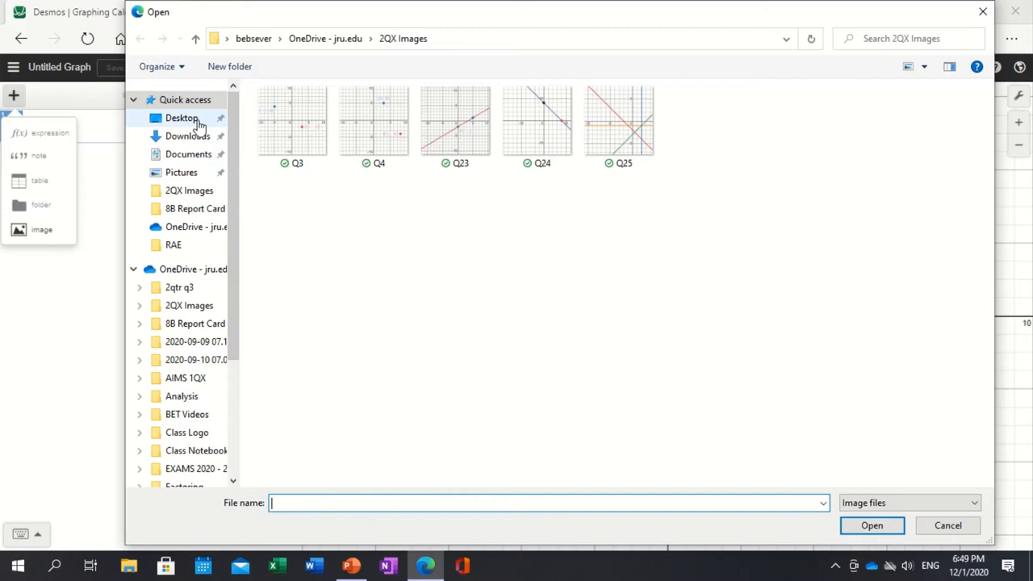
pyautogui.click(180, 118)
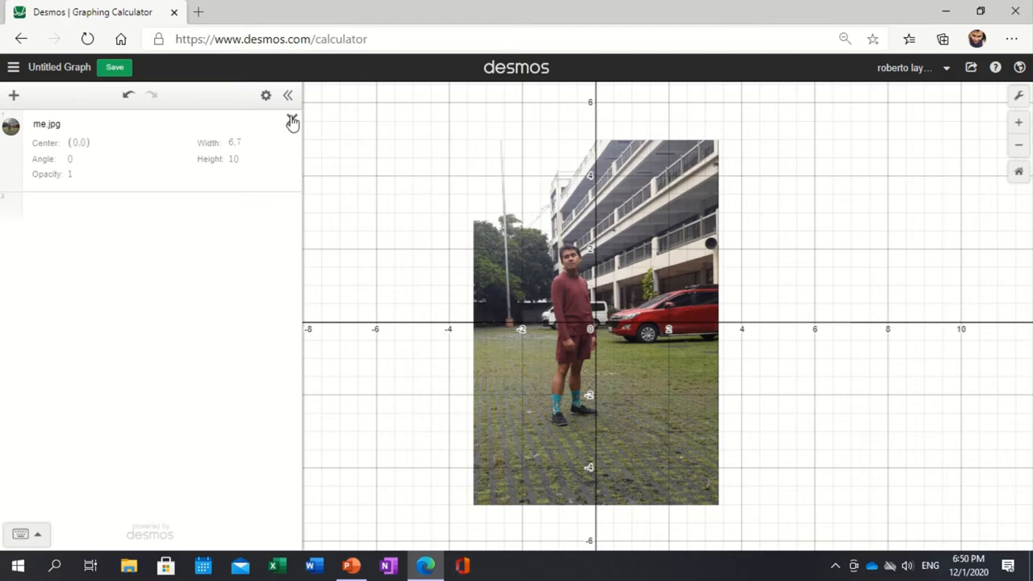
pyautogui.click(13, 95)
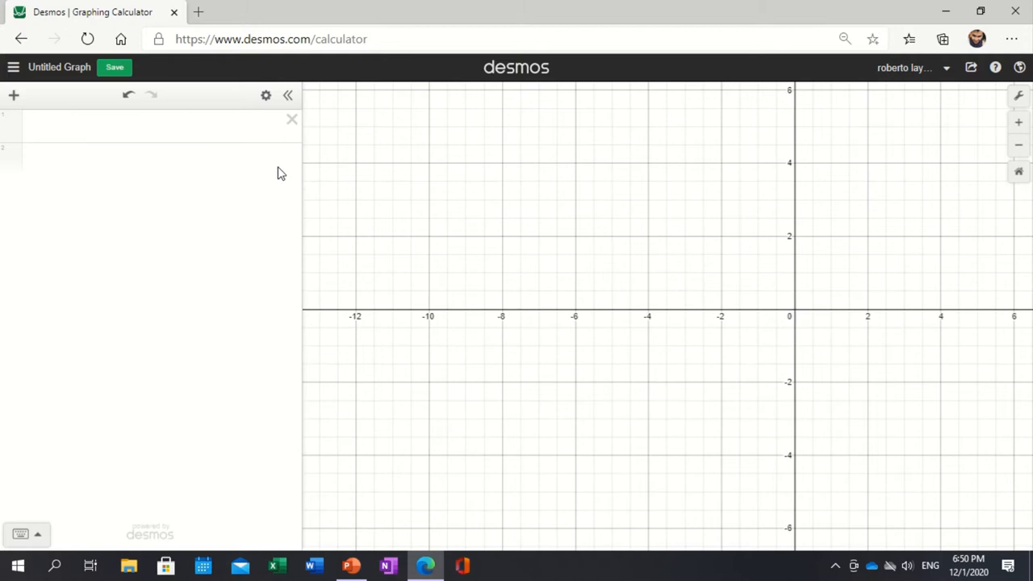
# Enter y = 2x − 4 with the domain restriction {0 ≤ x ≤ 2} as the first expression
pyautogui.write('y = 2x')
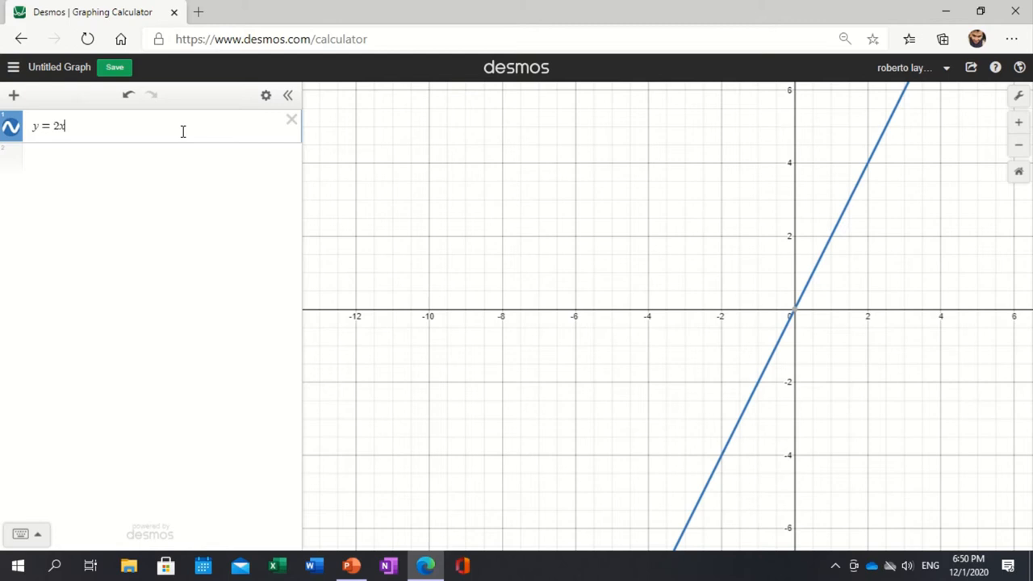
pyautogui.write('-4')
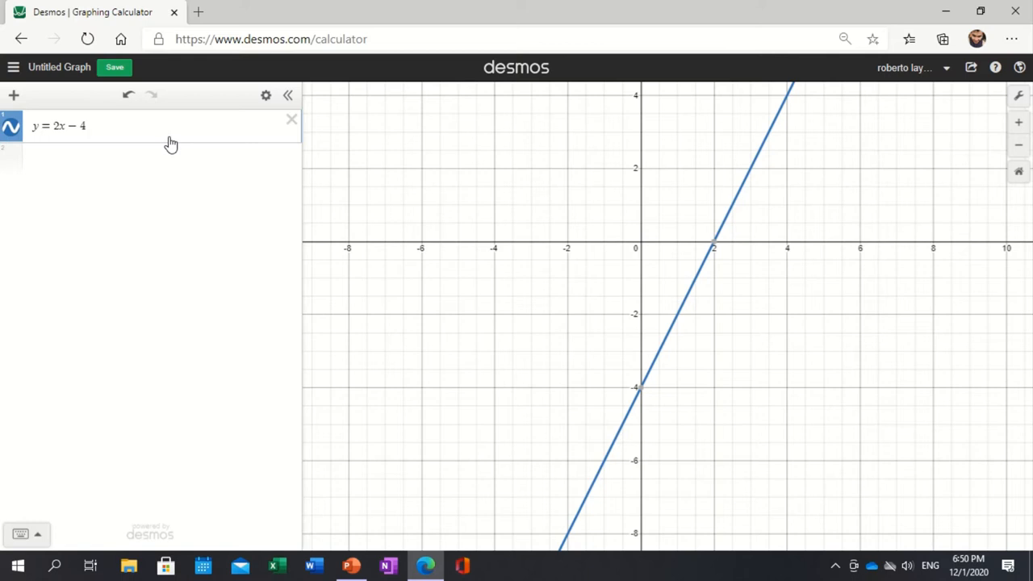
pyautogui.write('{')
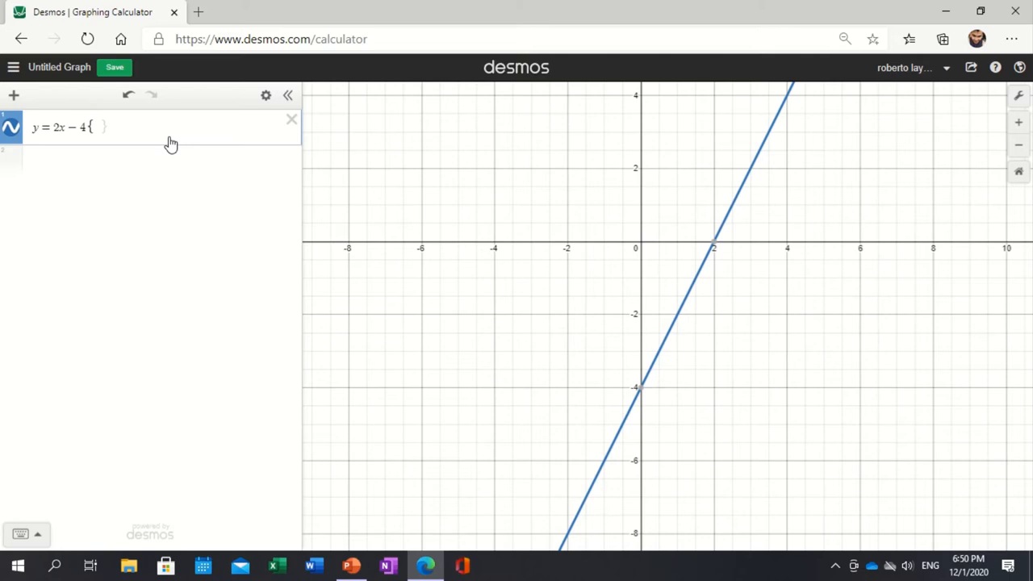
pyautogui.write('0≤')
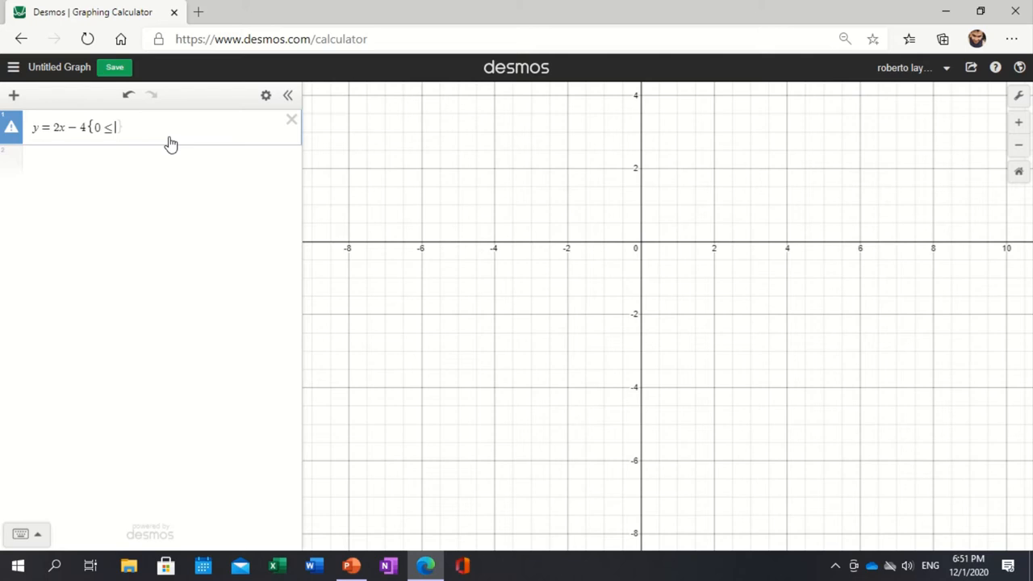
pyautogui.write('x<')
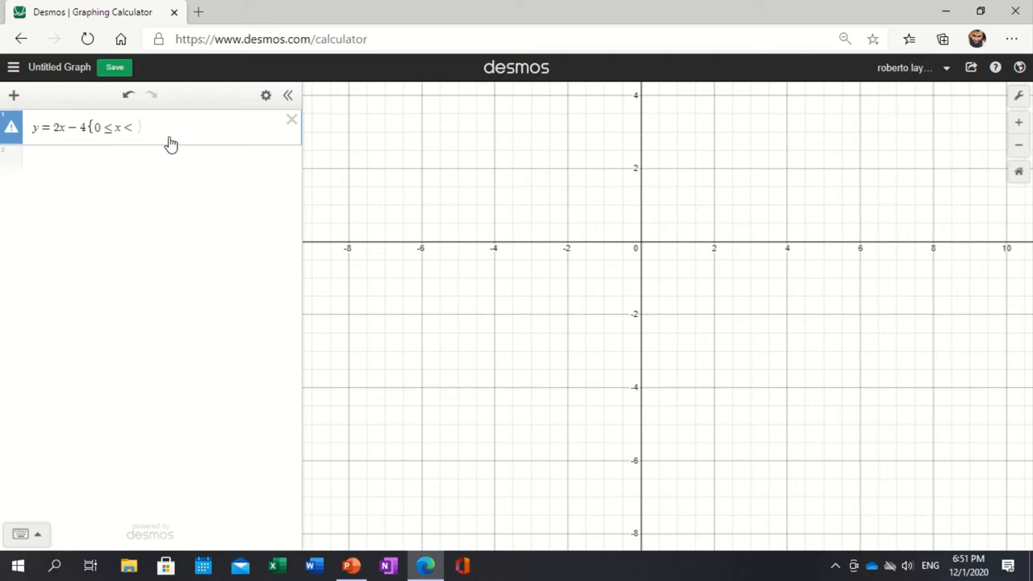
pyautogui.write('2}')
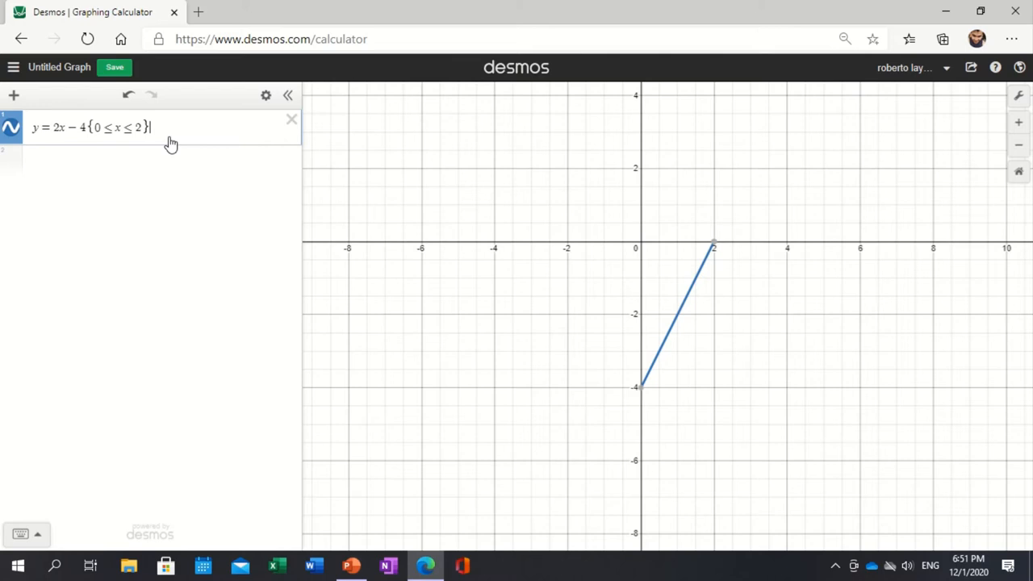
pyautogui.moveTo(158, 97)
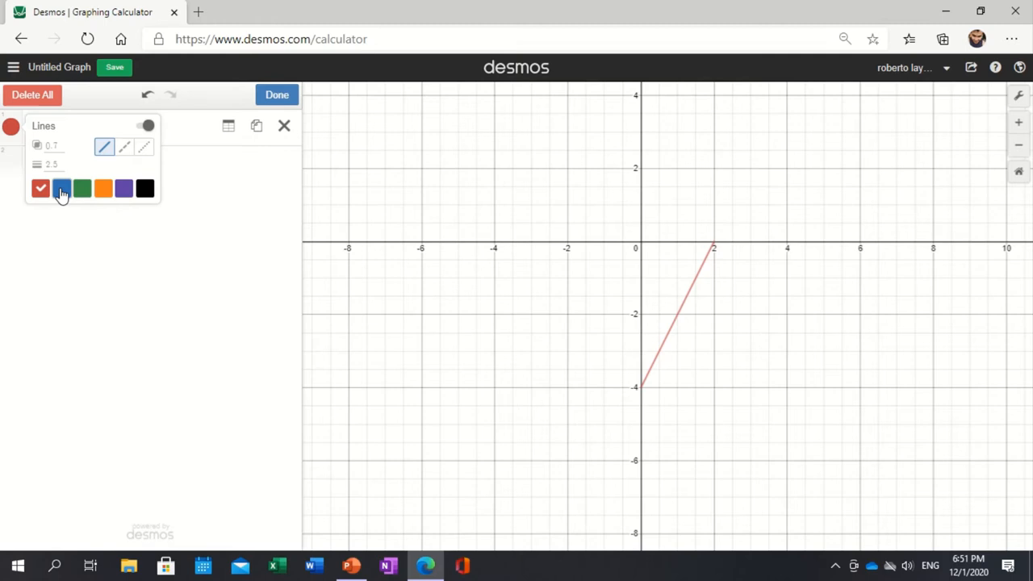
# Style the y = 2x − 4 segment black with a higher line thickness
pyautogui.click(145, 187)
pyautogui.write('10')
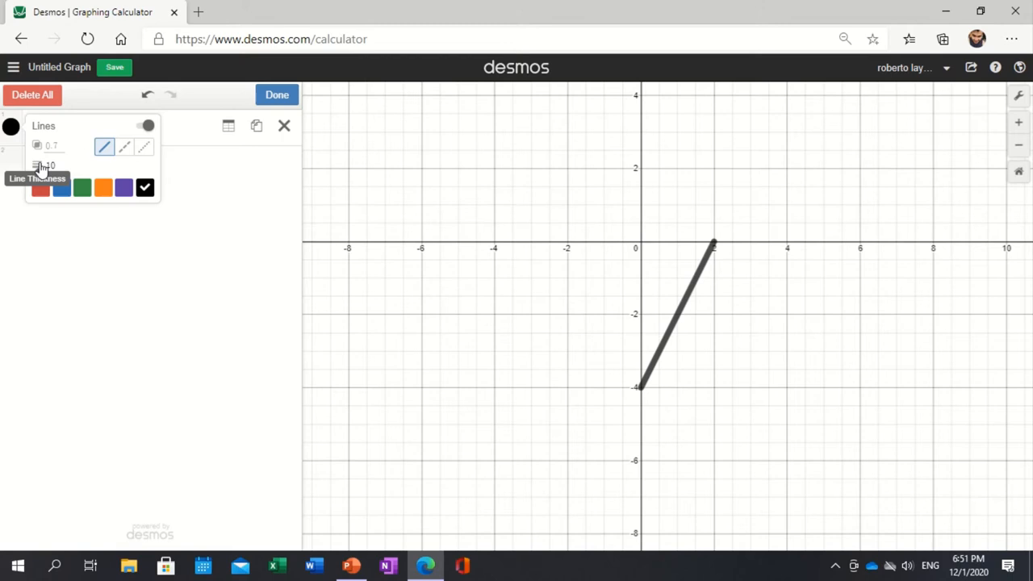
pyautogui.click(277, 94)
pyautogui.write('(')
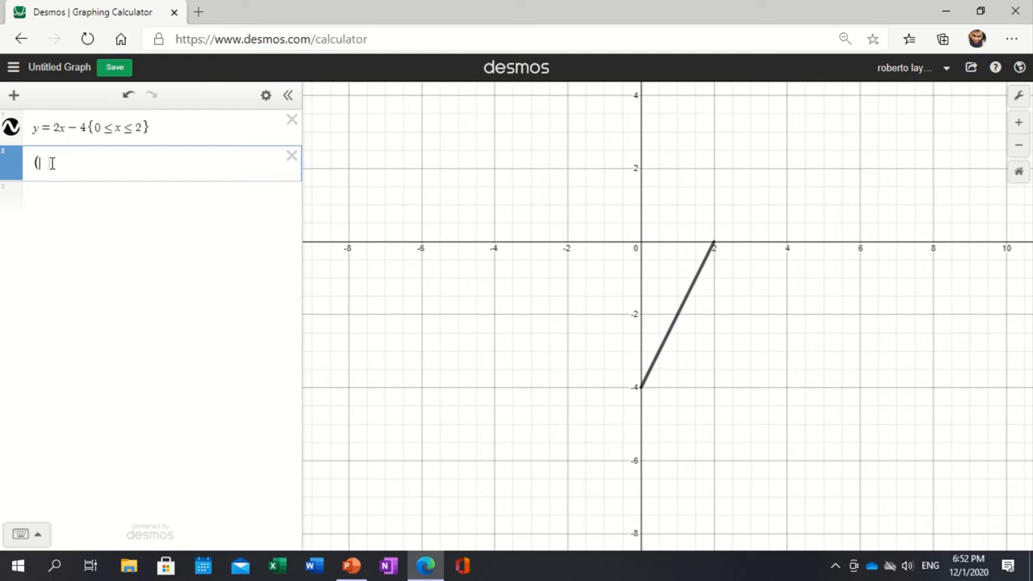
# Plot the point (−3, 4), colour it blue, and finish styling it
pyautogui.write('-3,0')
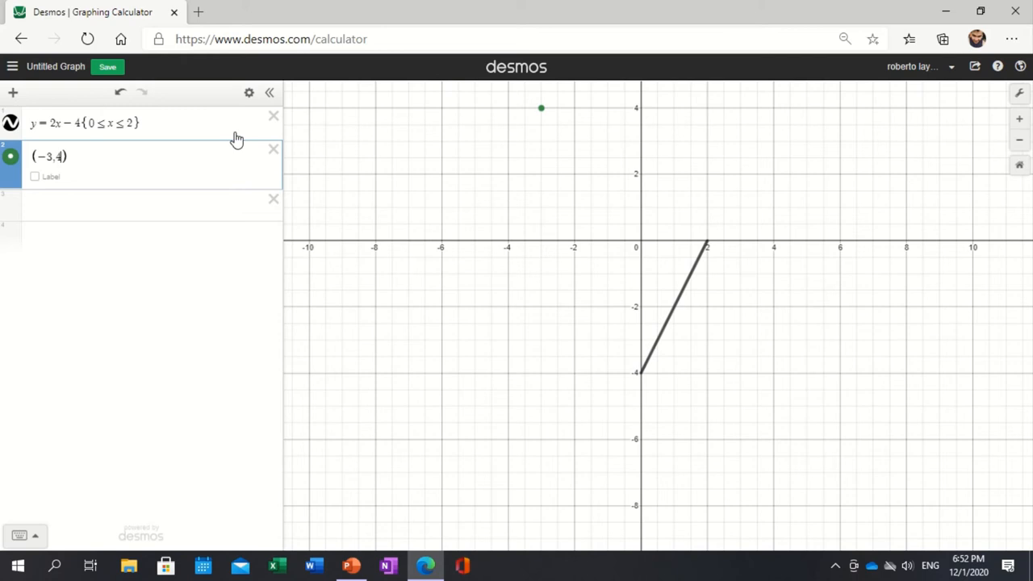
pyautogui.click(9, 155)
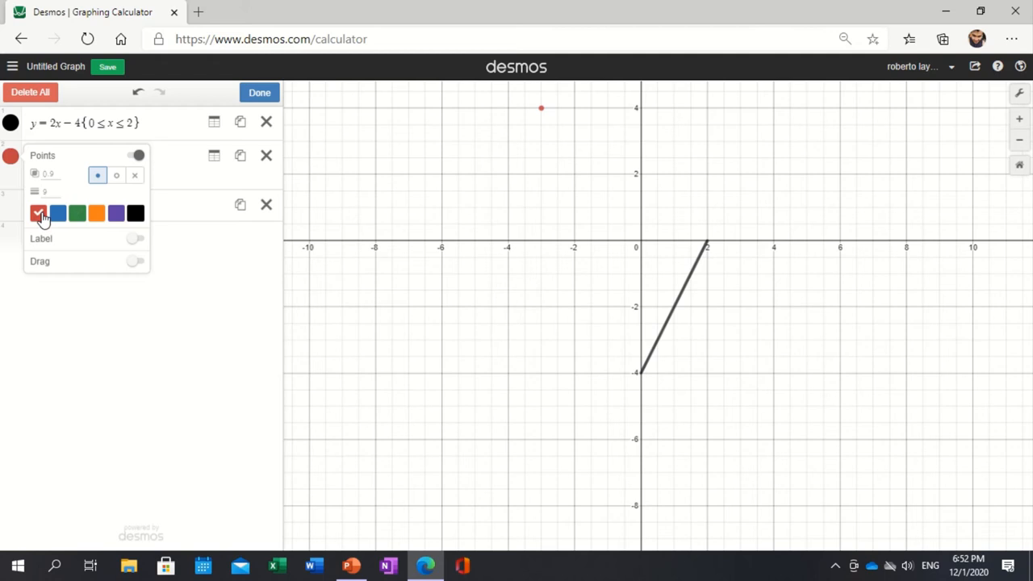
pyautogui.click(58, 213)
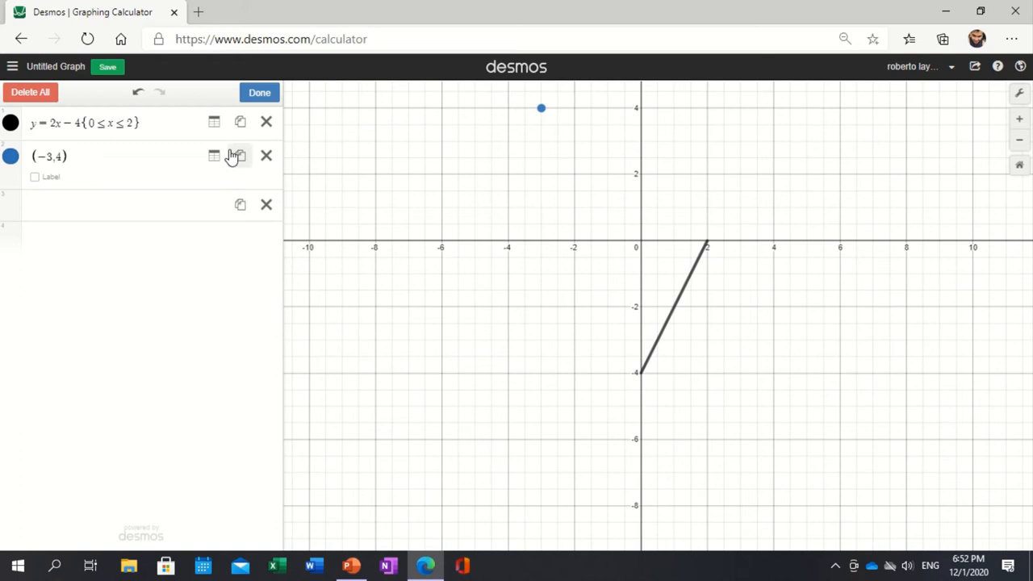
pyautogui.click(258, 92)
pyautogui.write('y=x^2')
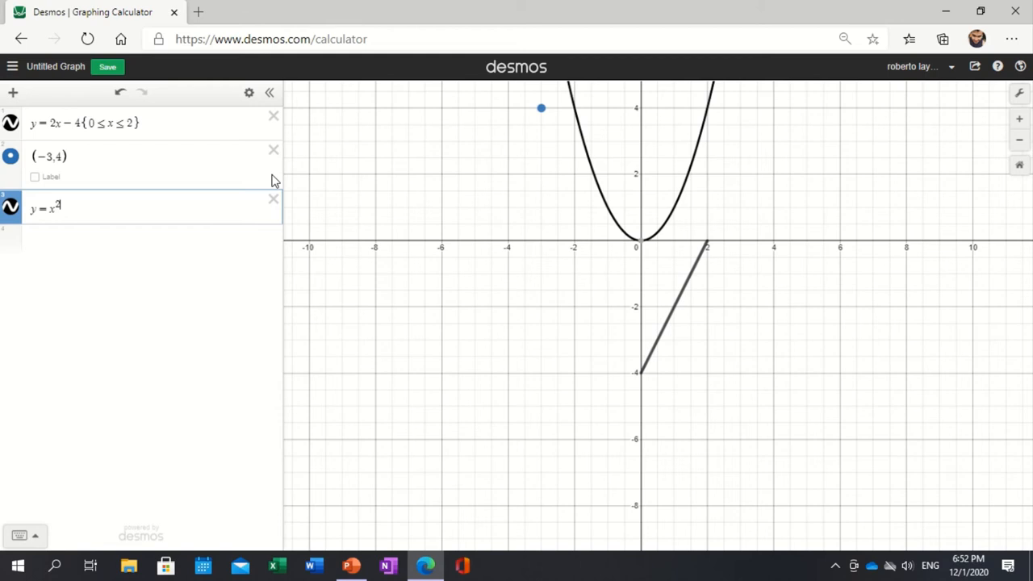
# Extend the parabola to y = x² − 4 with {−2 ≤ x ≤ 2} and start a new line
pyautogui.write('−4')
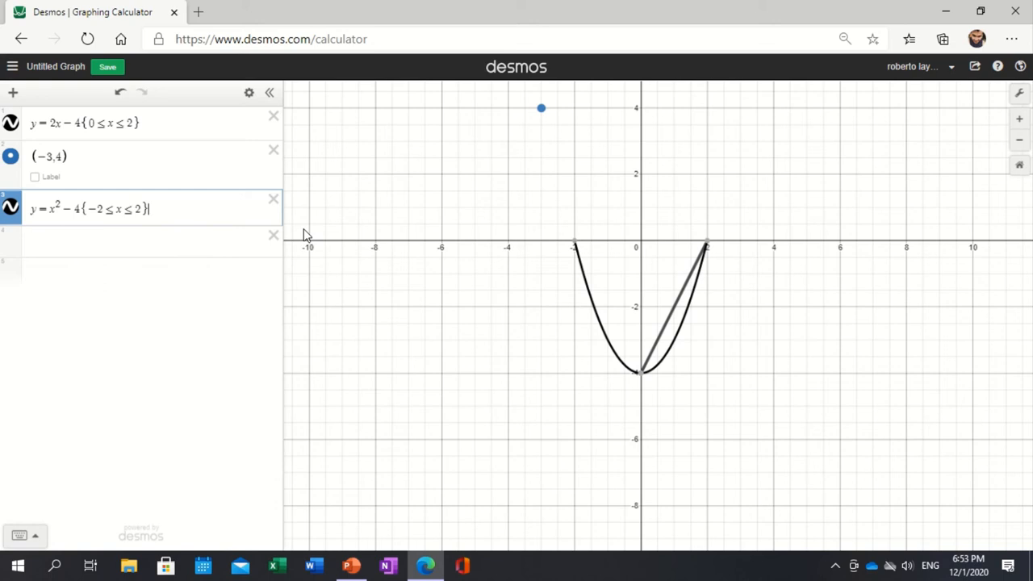
pyautogui.press('Enter')
pyautogui.write('x^2+y^2')
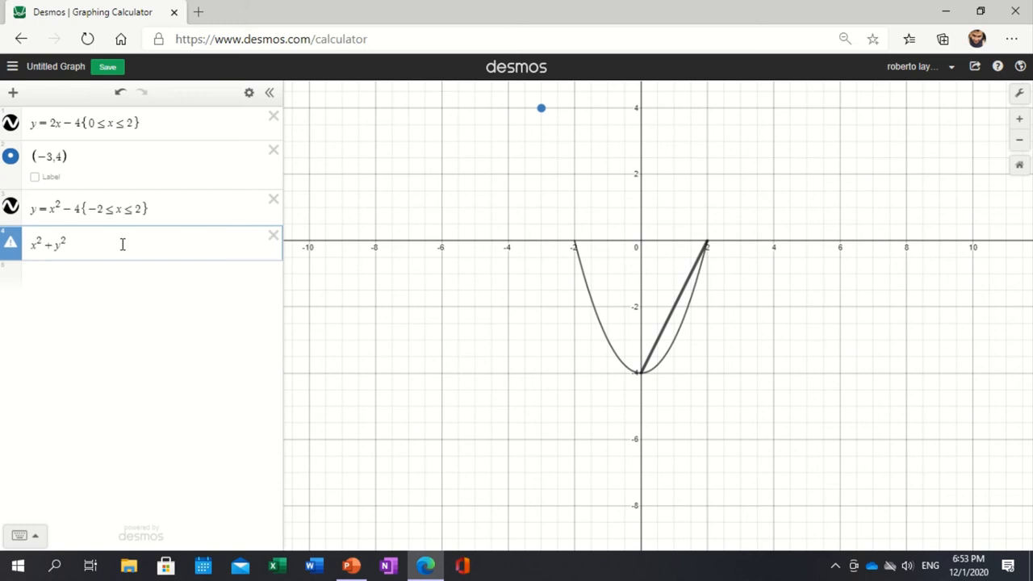
# Complete the circle equation x² + y² = 25 for the face outline
pyautogui.write('=')
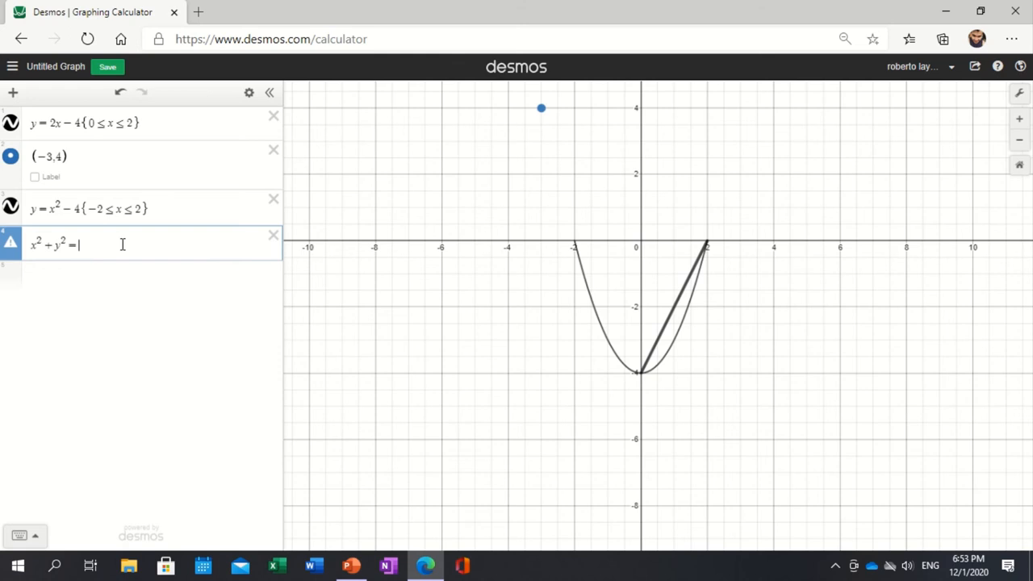
pyautogui.write('25')
pyautogui.write('(2,2')
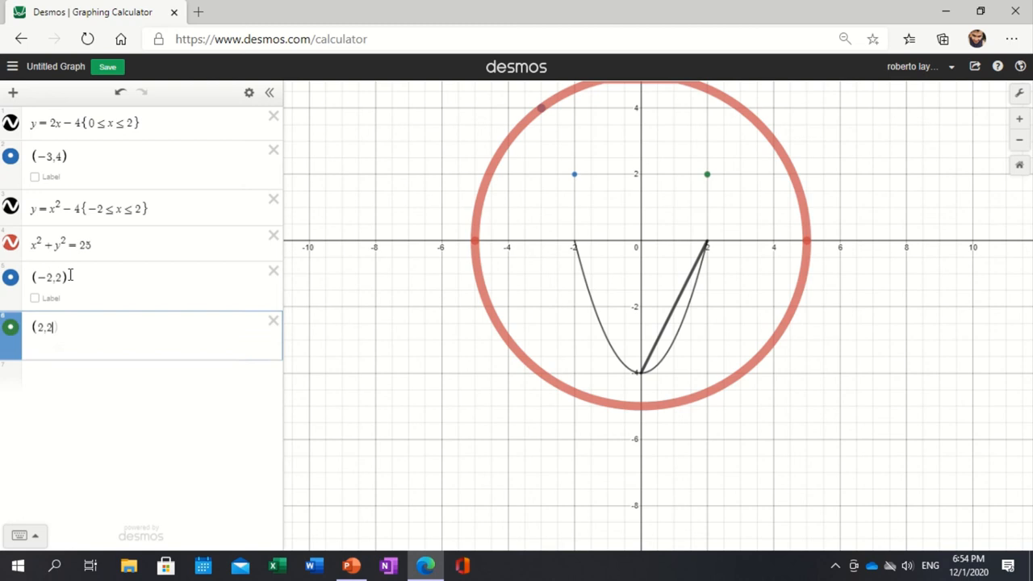
# Colour the (2, 2) eye point blue to match the (−2, 2) point
pyautogui.click(248, 92)
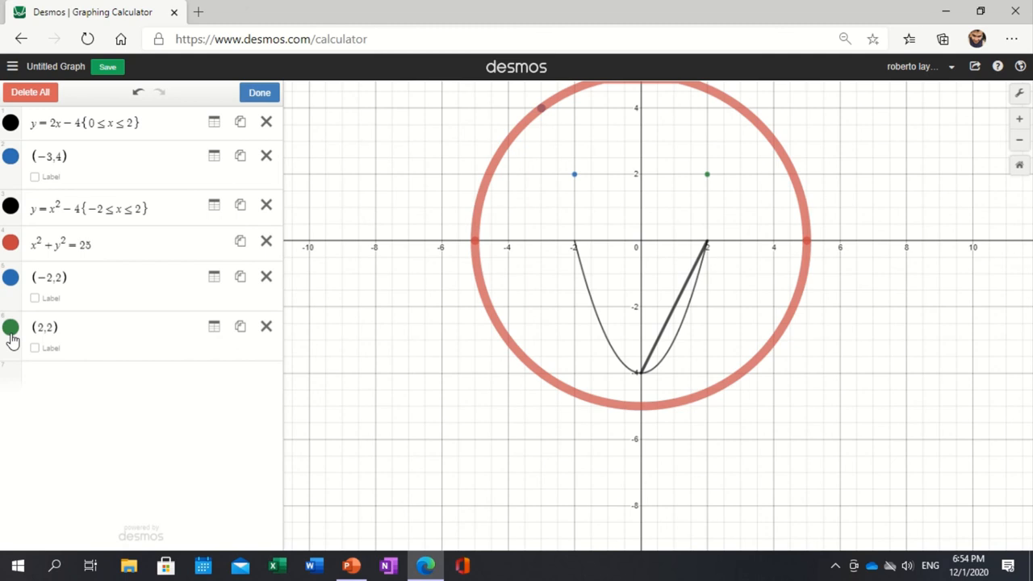
pyautogui.click(10, 326)
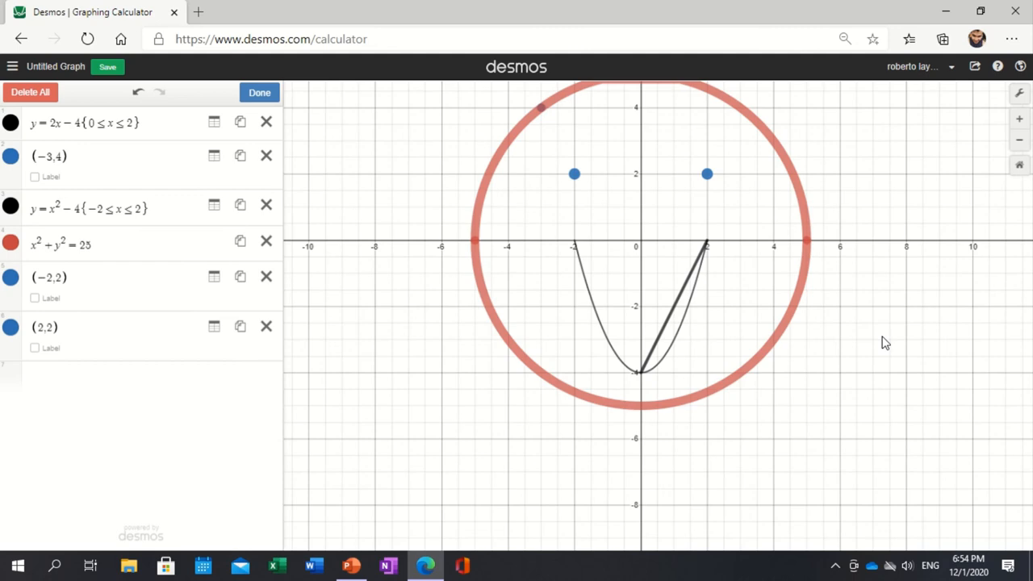
pyautogui.scroll(-3)
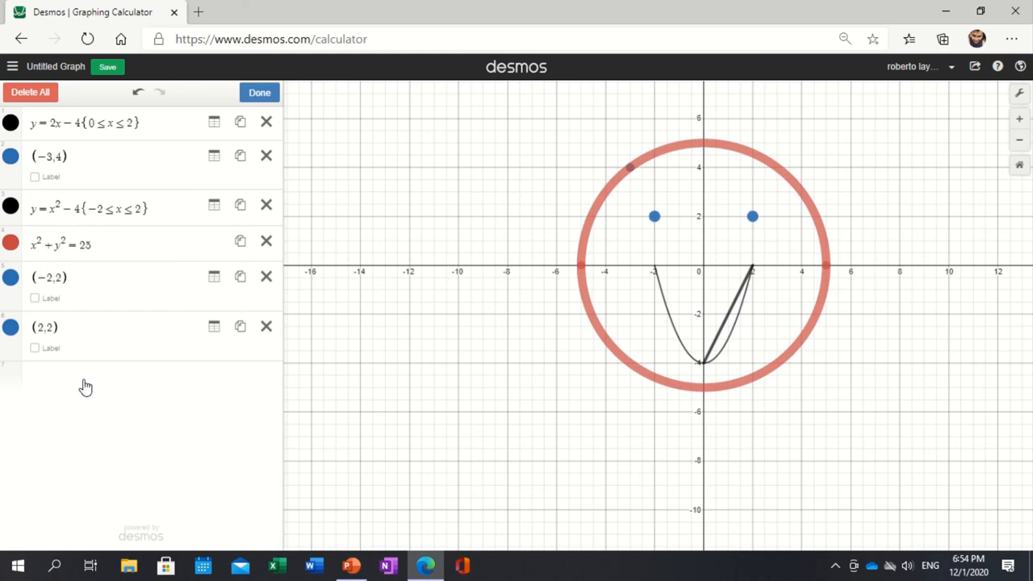
pyautogui.moveTo(130, 379)
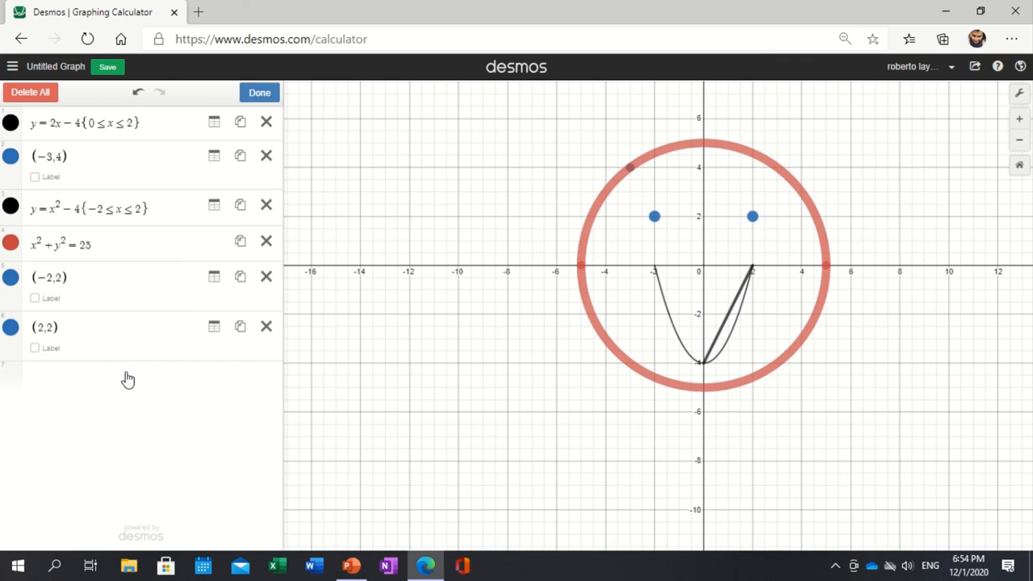